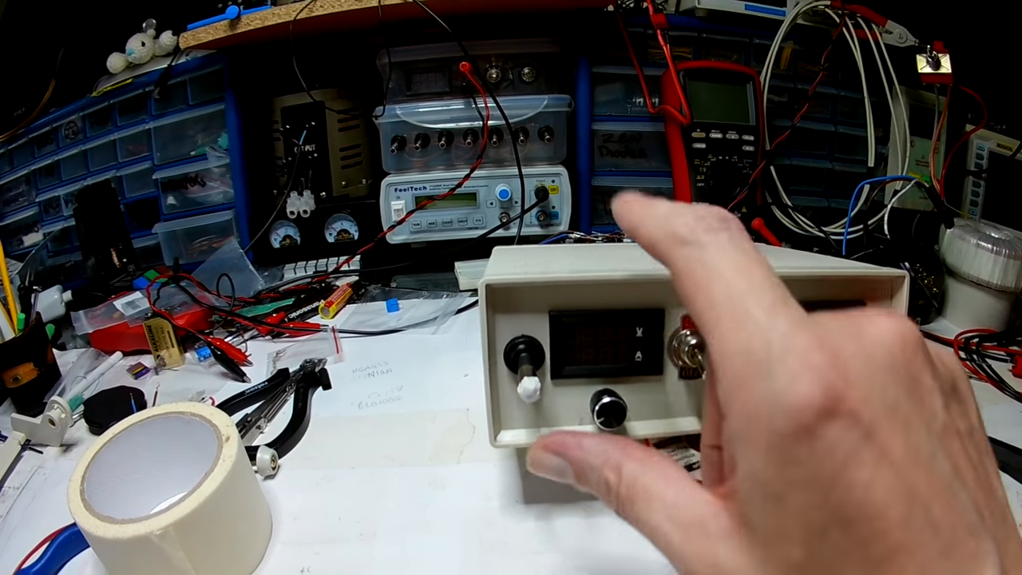
Switch on the beige bench power supply so its displays read 15.1 V and 0.00 A.
click(674, 312)
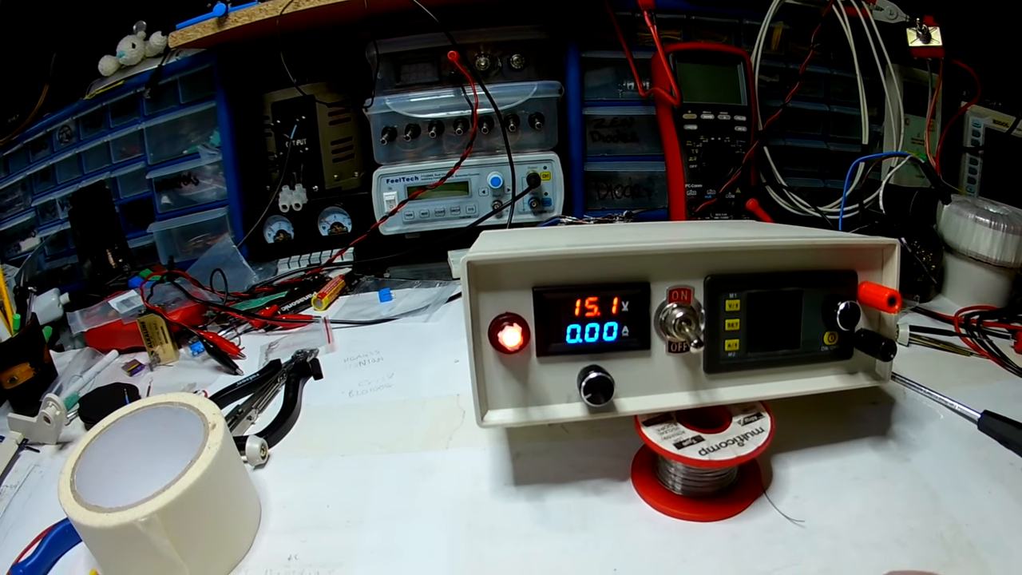